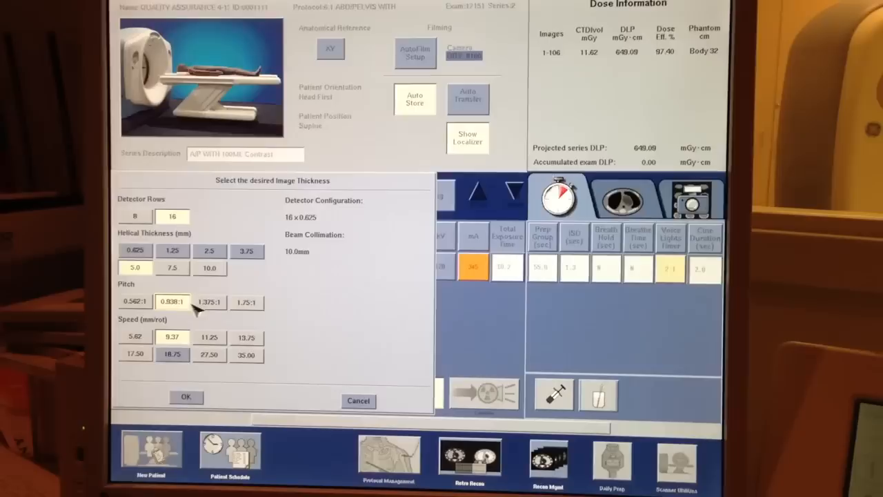
# - Choose 1.375:1 pitch with 5.0 mm thickness and 27.50 mm/rot speed, and accept
pyautogui.click(209, 301)
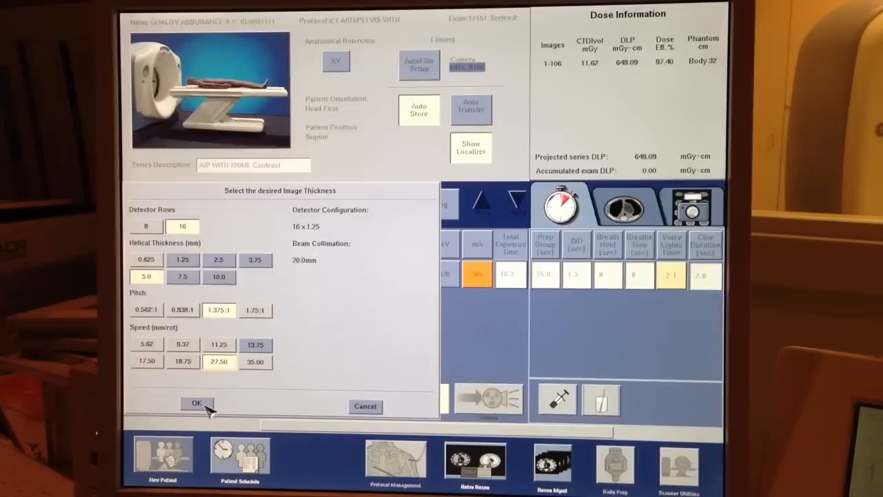
pyautogui.click(196, 402)
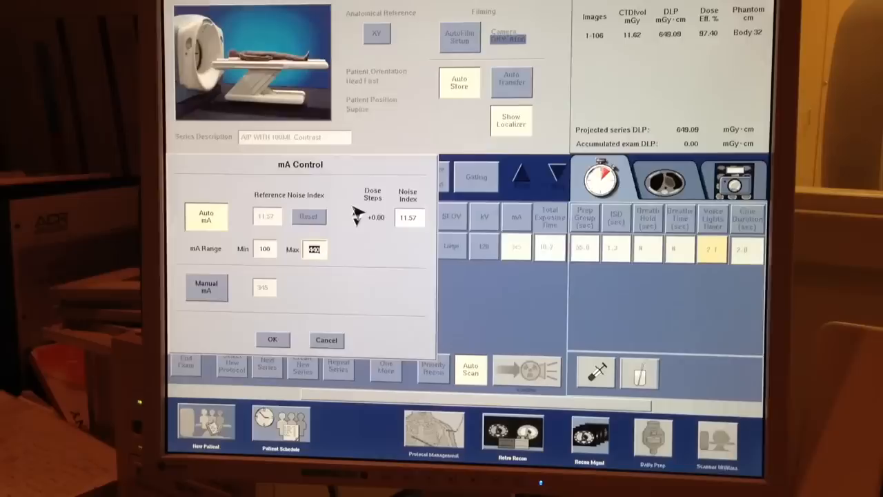
# - Apply Auto mA (100–440 mA) with Dose Steps raised to +2.00 for noise index 10.41
pyautogui.click(351, 209)
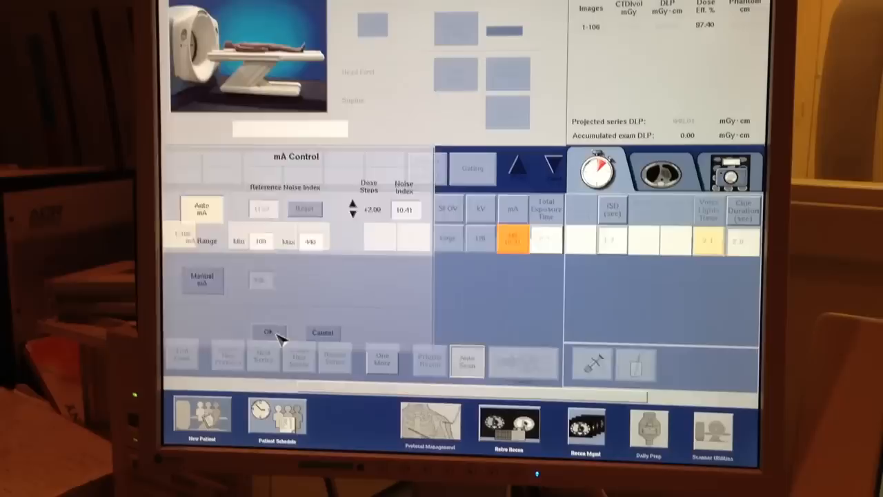
pyautogui.click(269, 332)
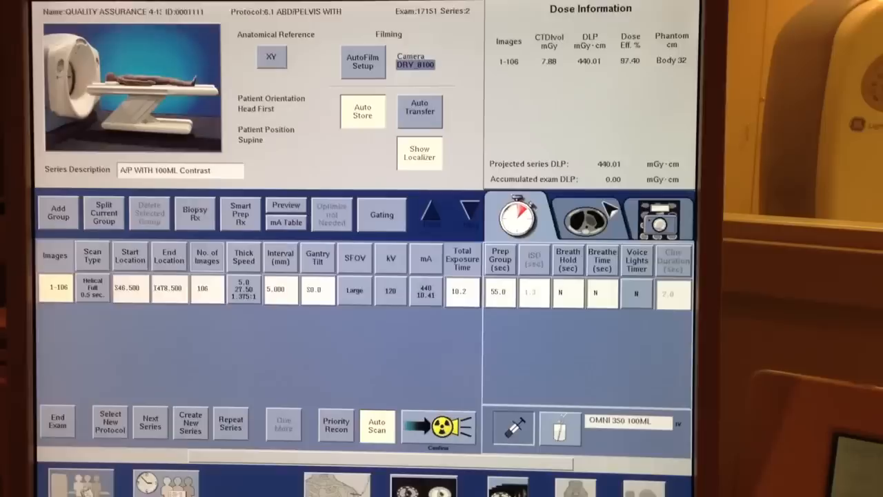
# - Confirm the helical abdomen/pelvis series prescription
pyautogui.click(585, 216)
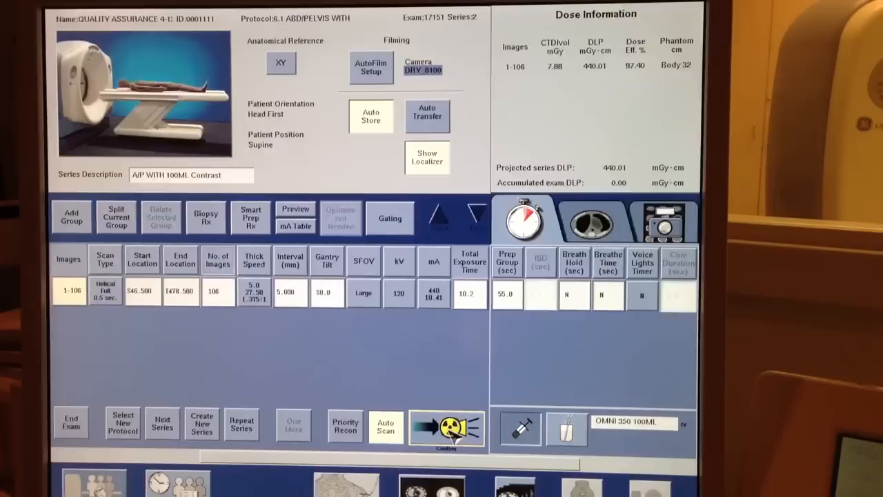
pyautogui.click(386, 423)
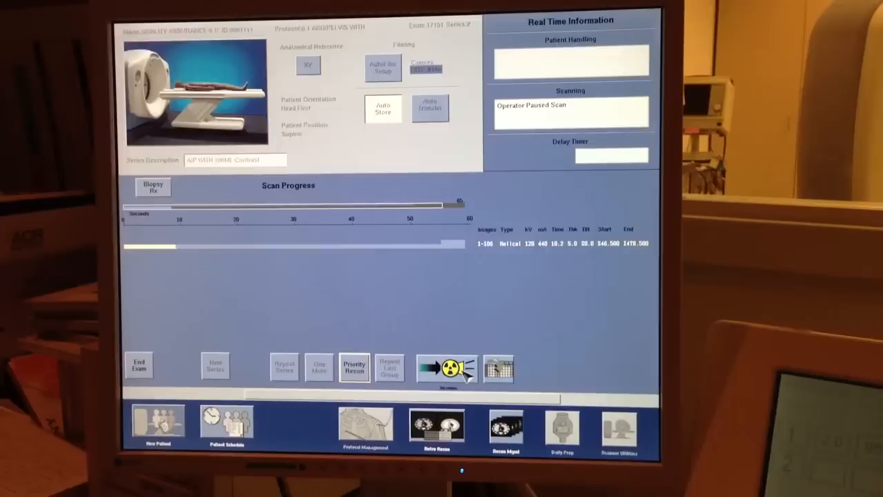
# - Start the helical abdomen/pelvis scan, then pause it from Scan Progress
pyautogui.click(446, 369)
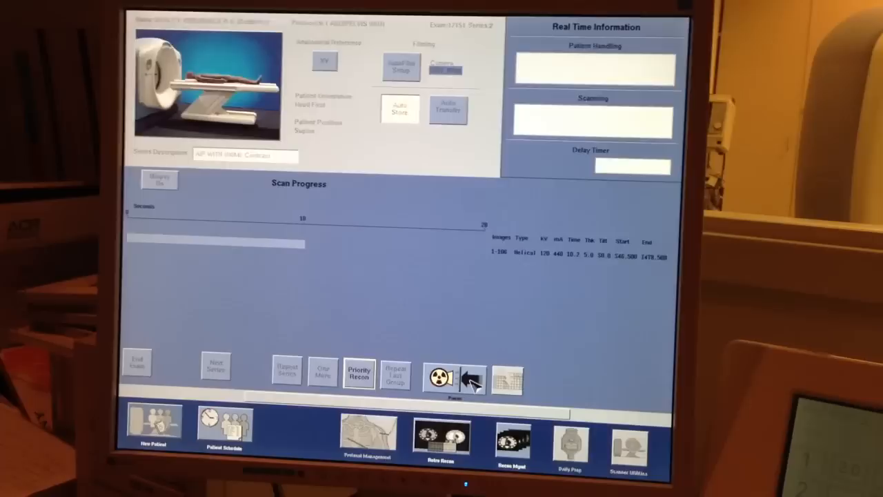